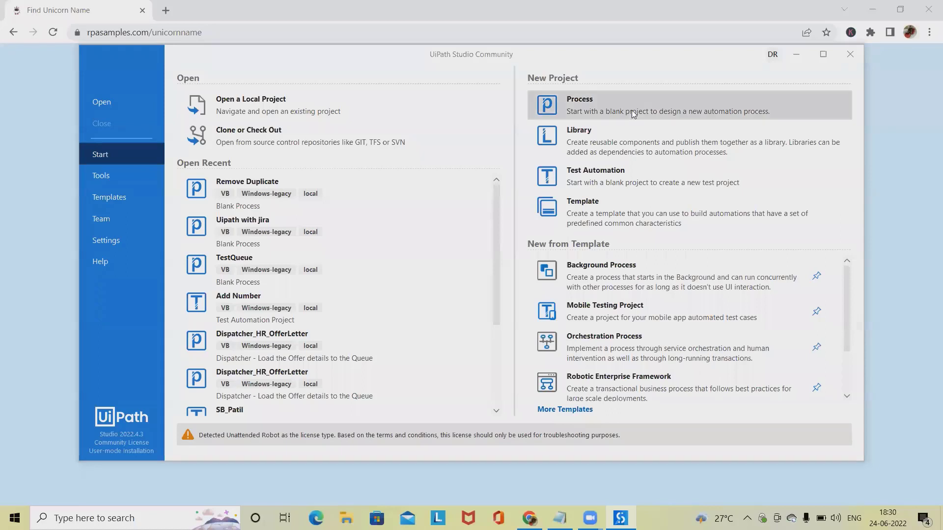
Start a new blank Process project and enter the name Web_Recording
click(632, 105)
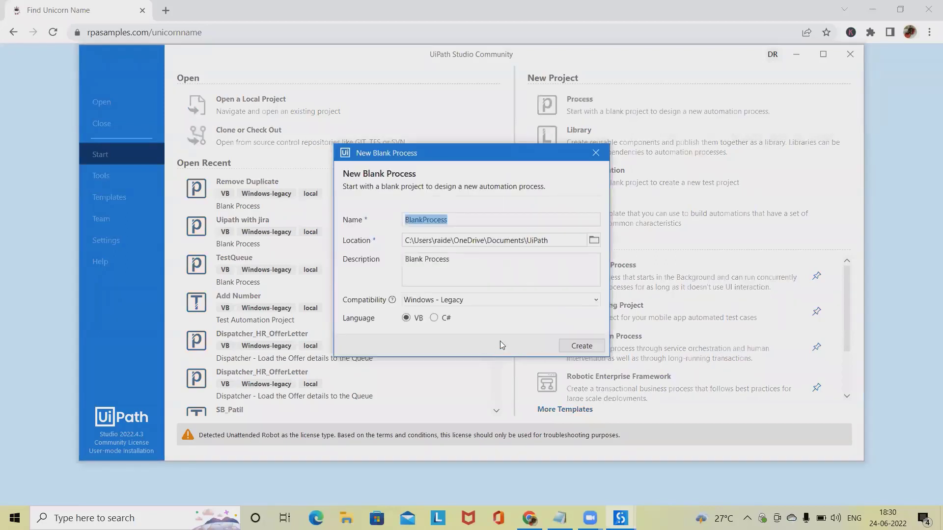
text(We)
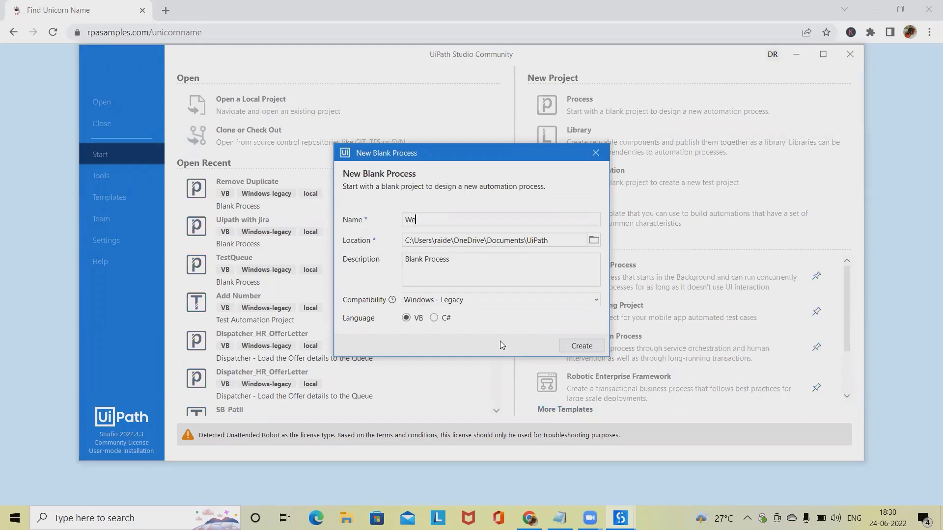
text(b_)
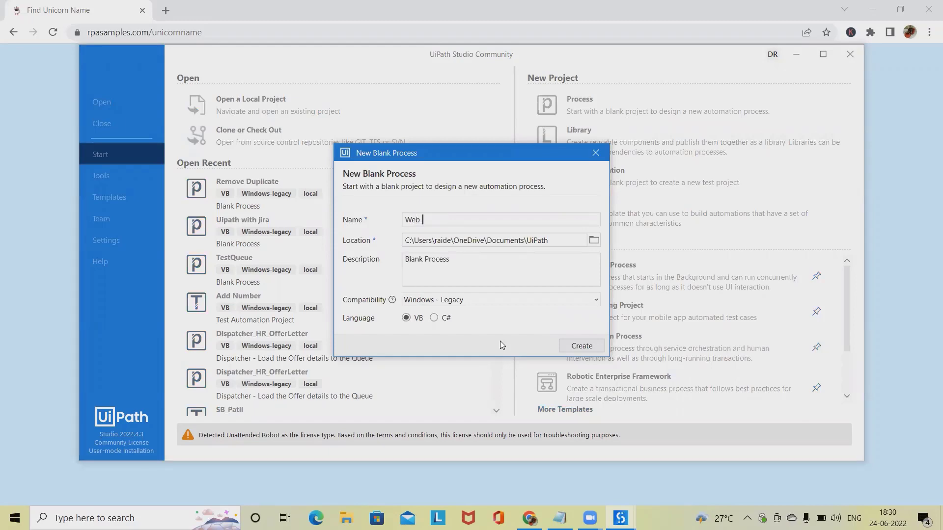
text(Recordin)
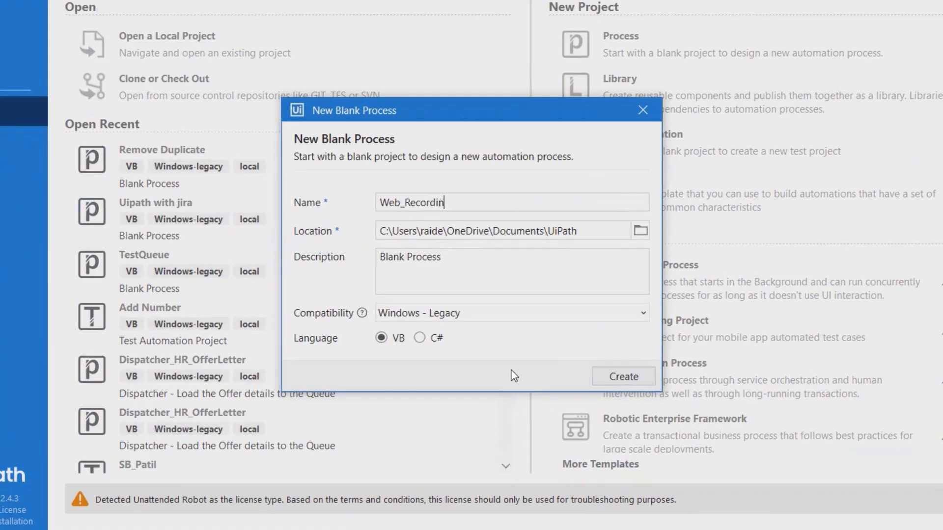
text(g)
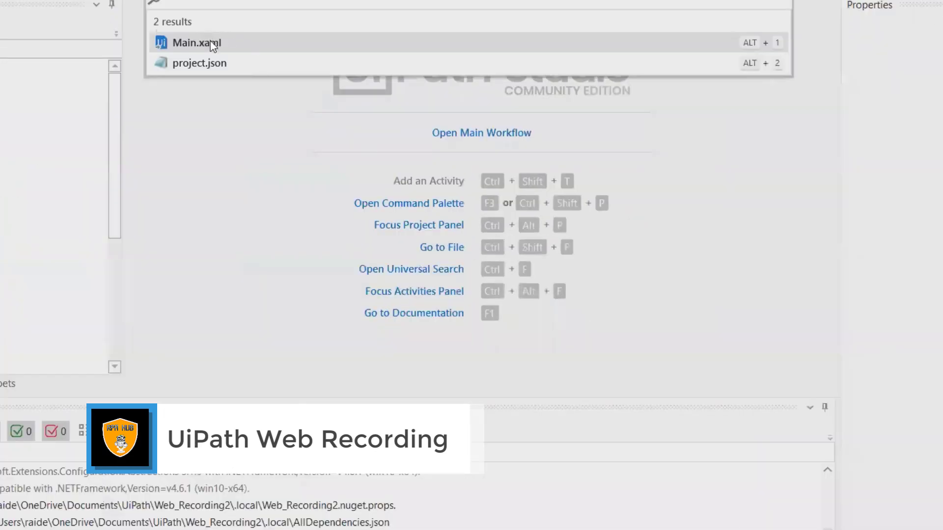
Open Main.xaml in the Designer
click(195, 43)
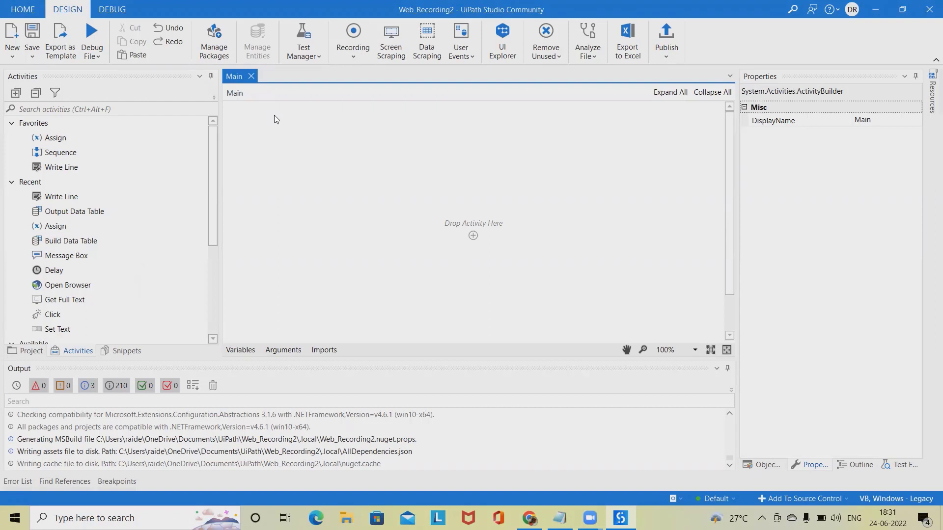
mouse_move(165, 196)
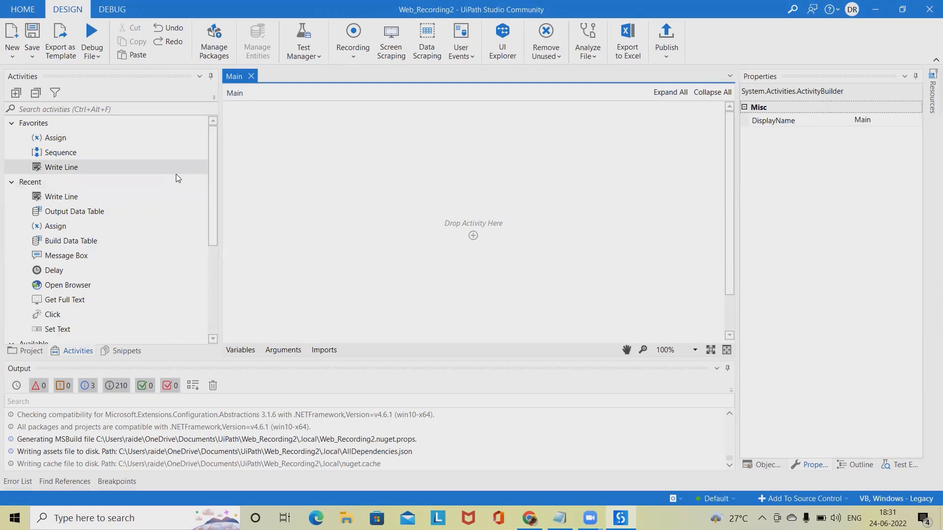
Start a Web recording and record opening the Find Unicorn Name page in the browser
click(352, 40)
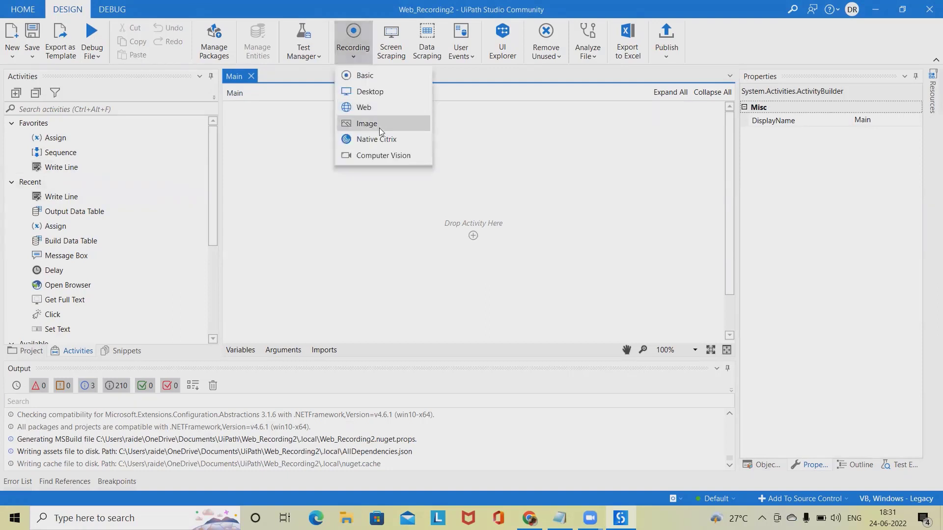
click(363, 107)
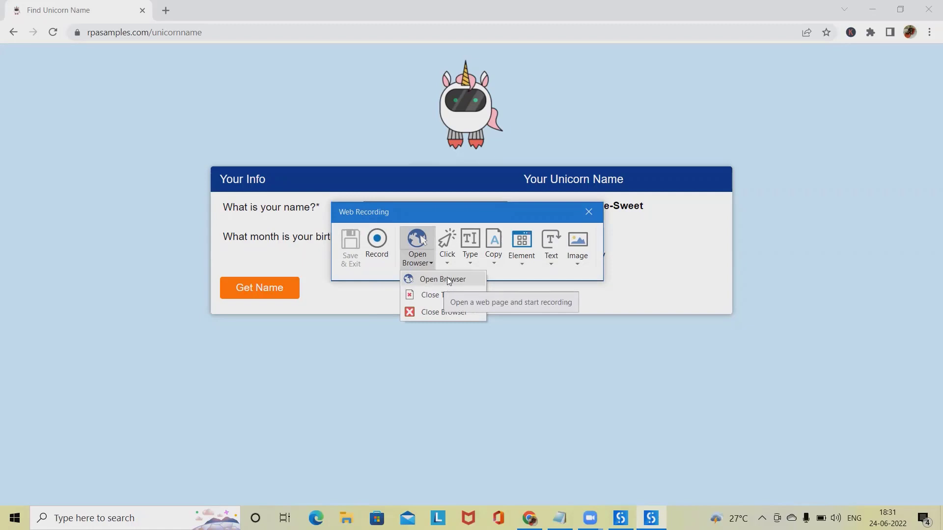
click(441, 279)
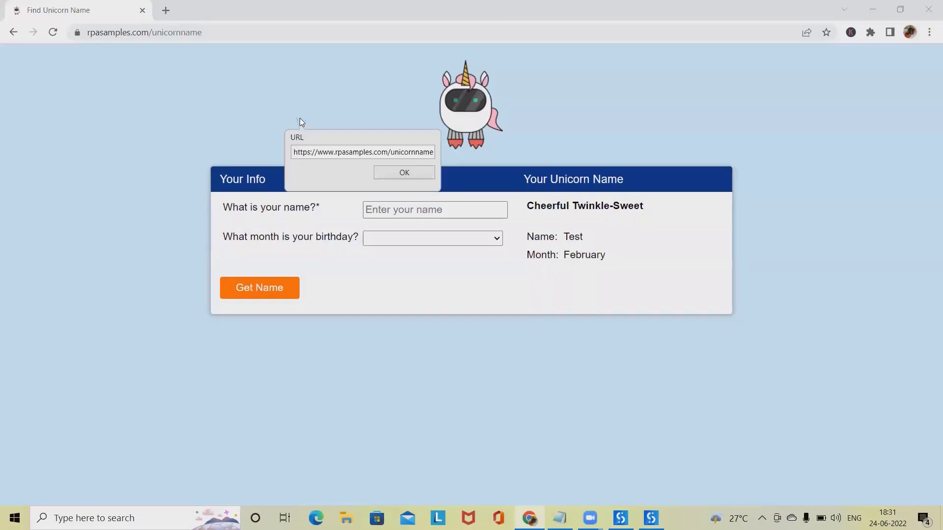
click(404, 172)
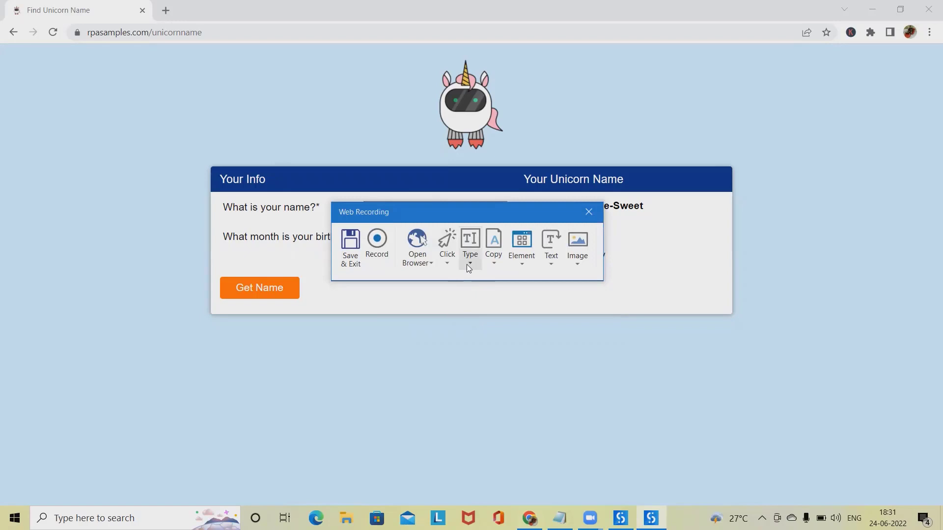
click(446, 265)
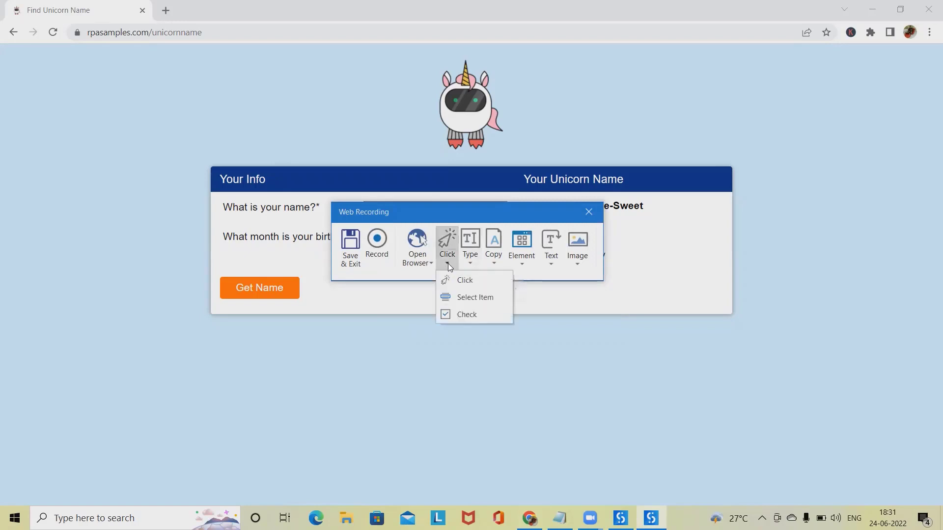
mouse_move(464, 280)
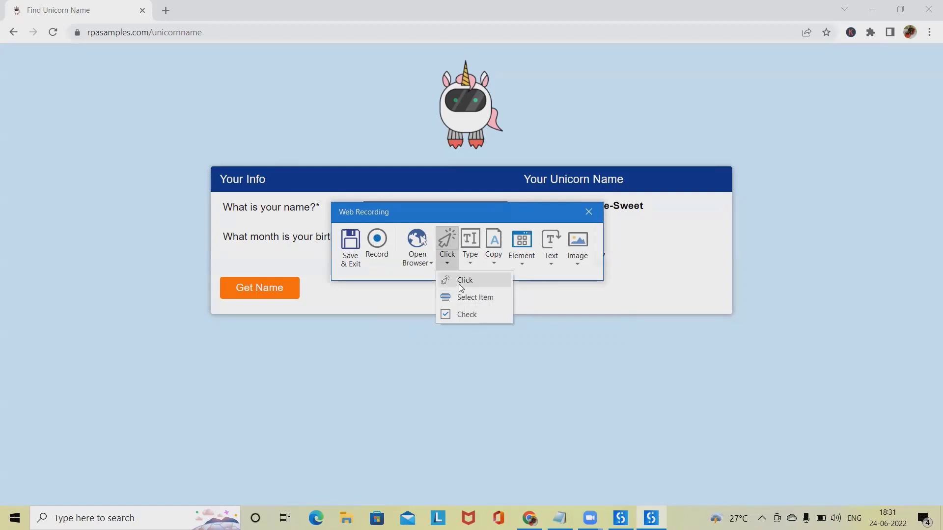
click(470, 247)
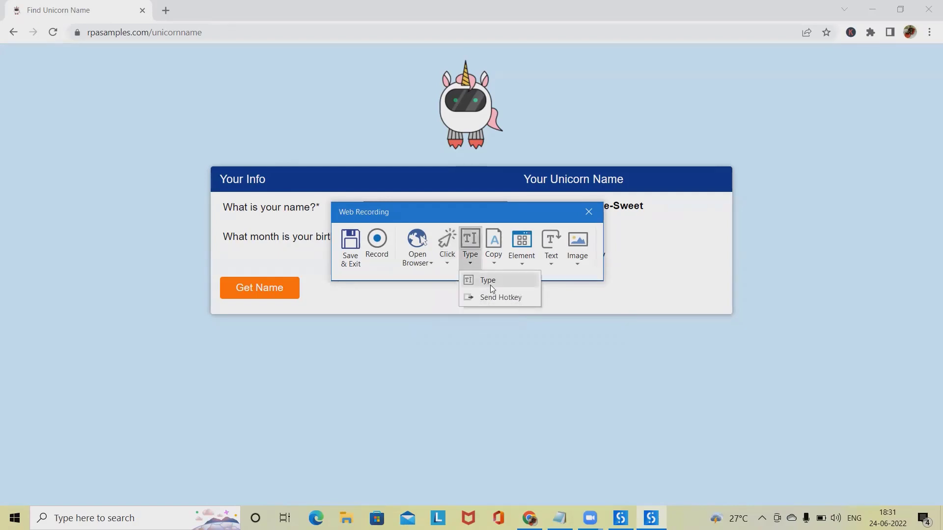
Record typing 'RPA Hub' into the unicorn page's name box
click(487, 281)
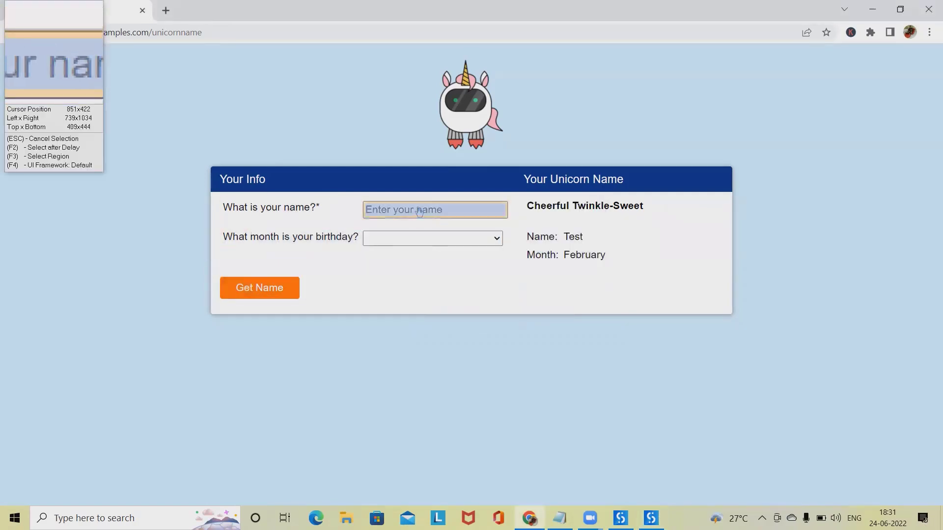
click(434, 209)
text(gghh)
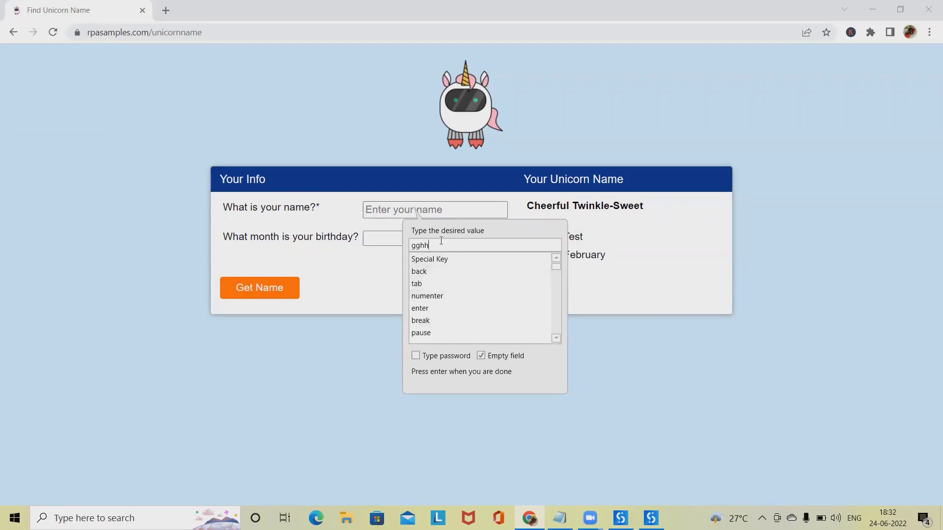
text(R)
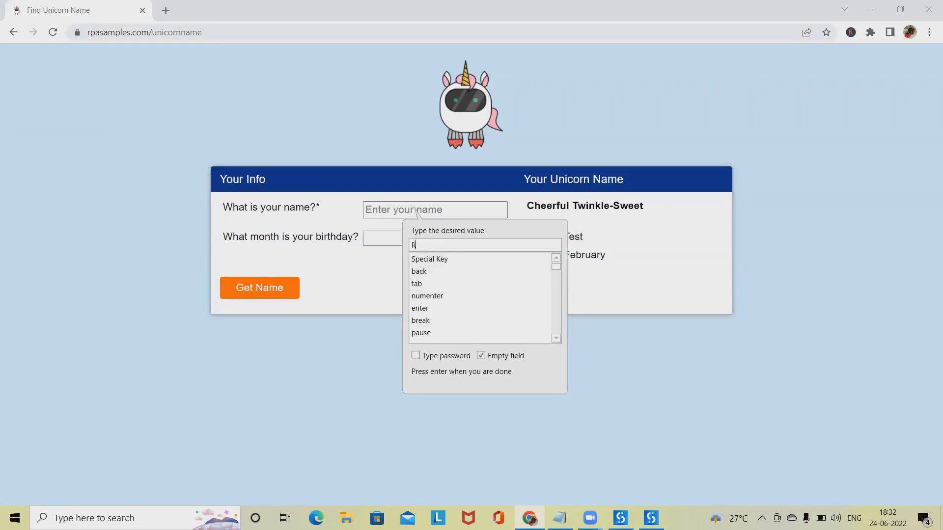
text(PA)
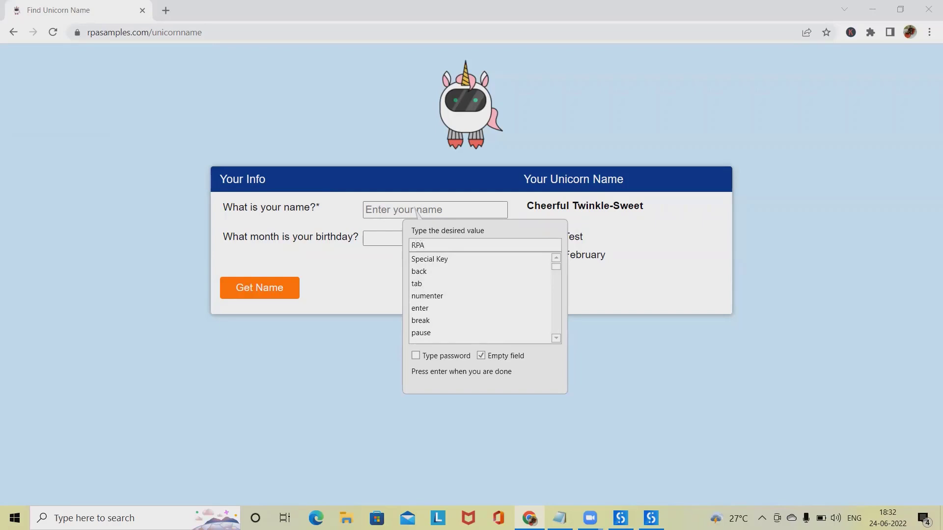
text(Hub)
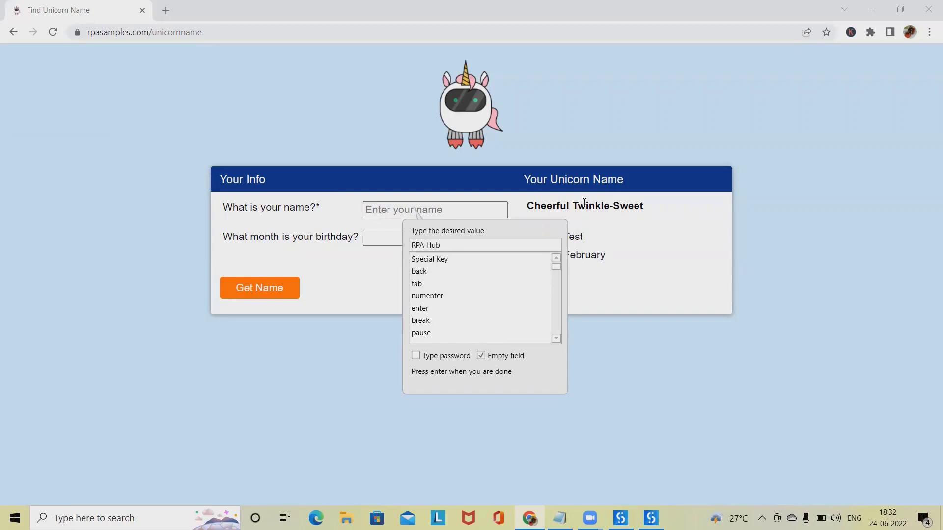
mouse_move(879, 332)
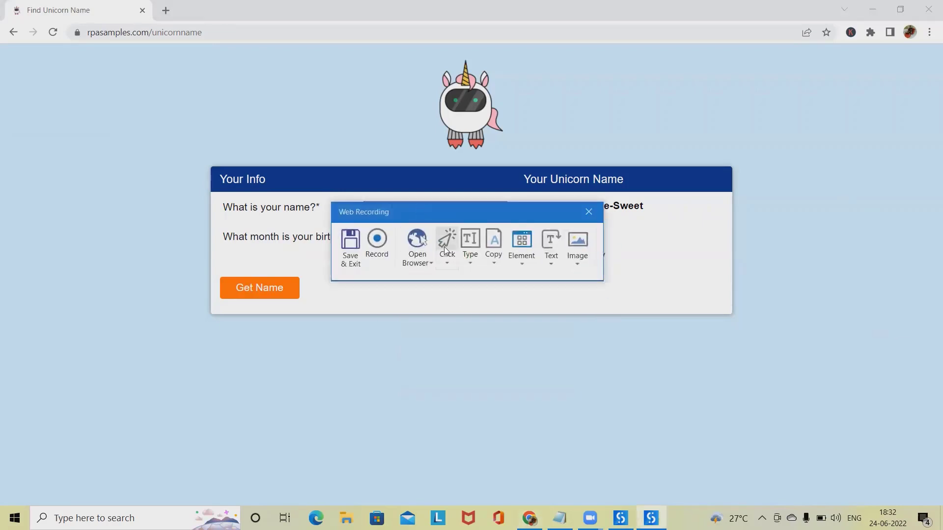
mouse_move(471, 246)
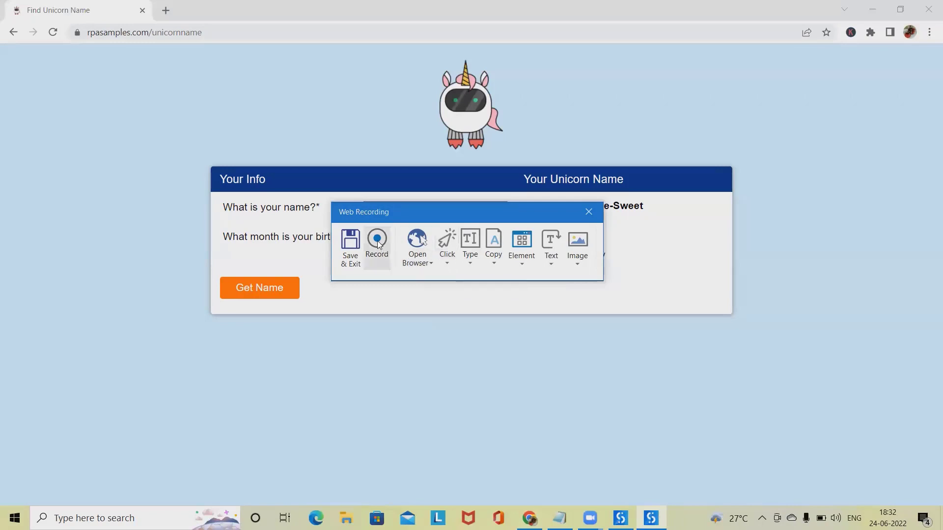
Record selecting May from the birthday month dropdown
click(377, 243)
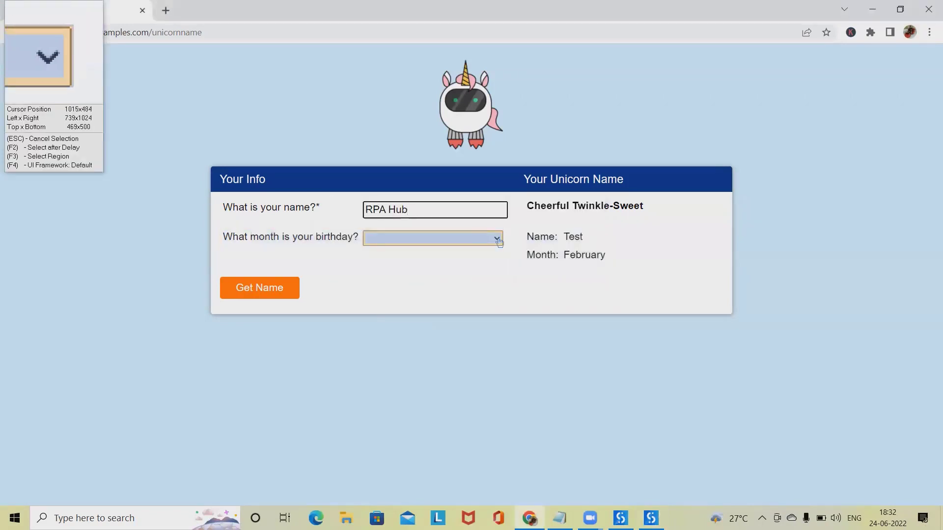
click(495, 238)
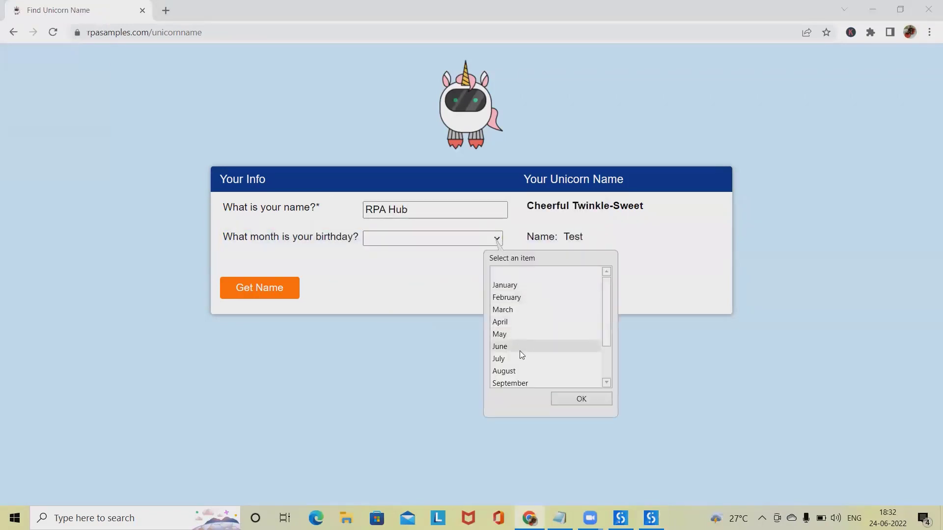
mouse_move(515, 335)
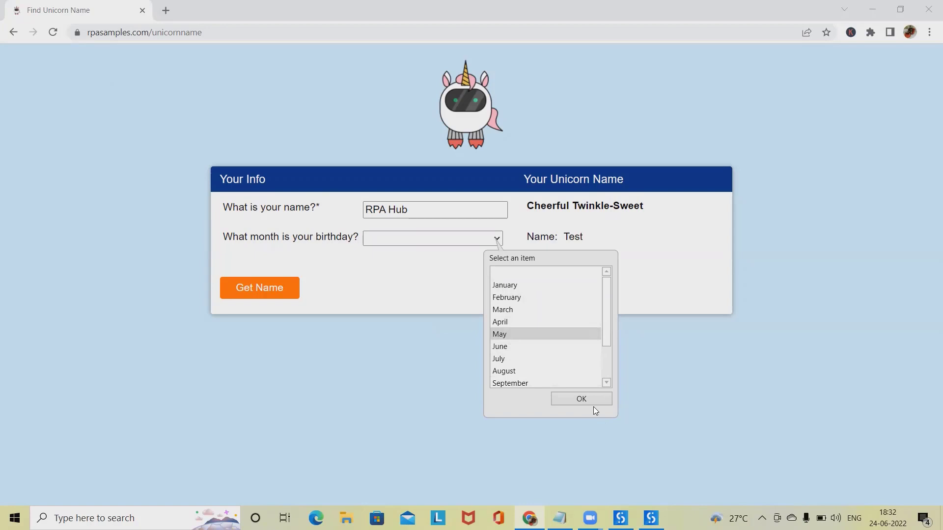
click(581, 398)
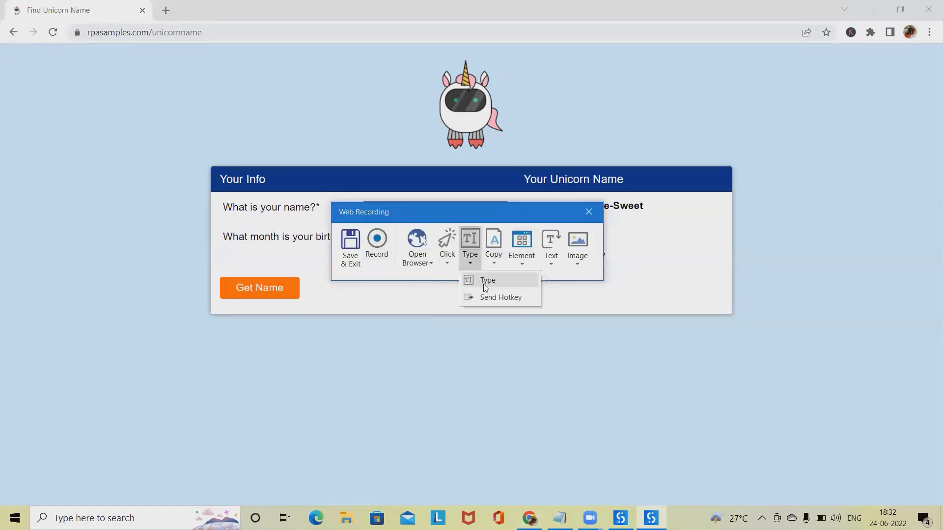
Record a Get Text on the result label and a click on the Get Name button
click(447, 248)
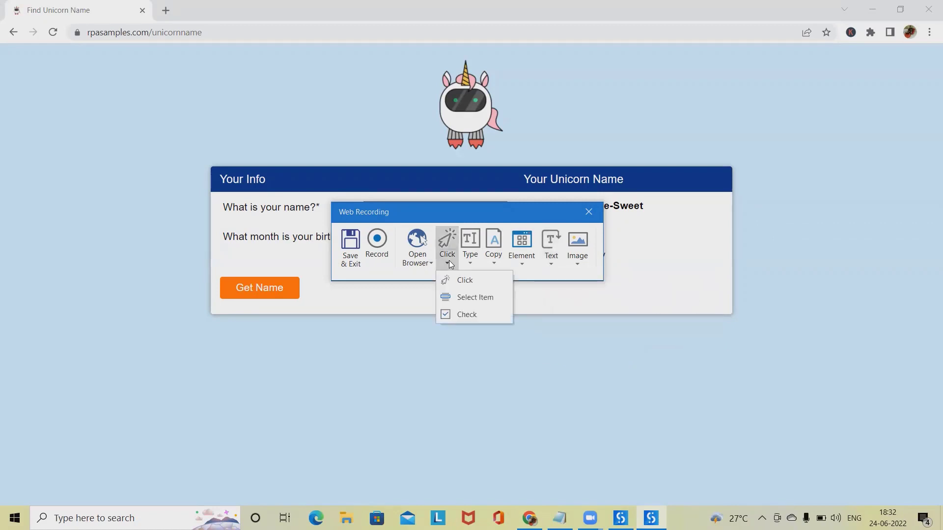
click(469, 264)
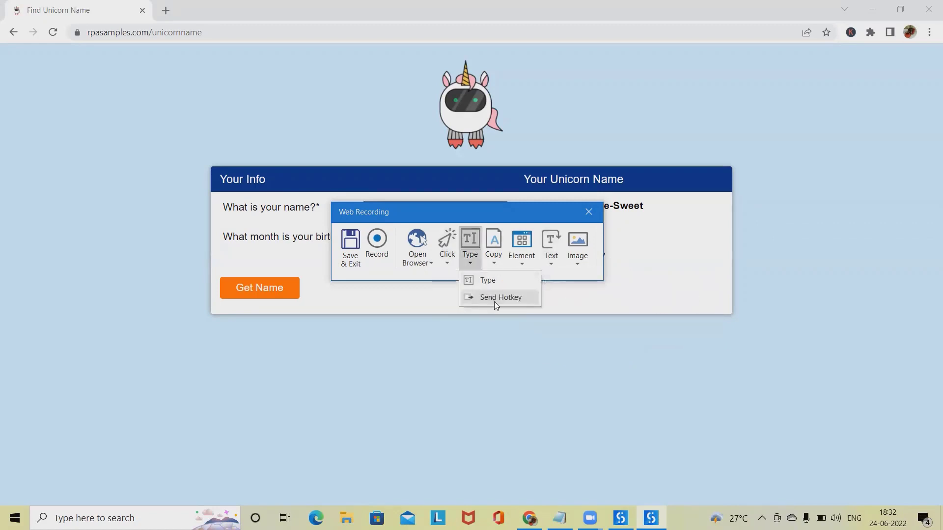
click(493, 247)
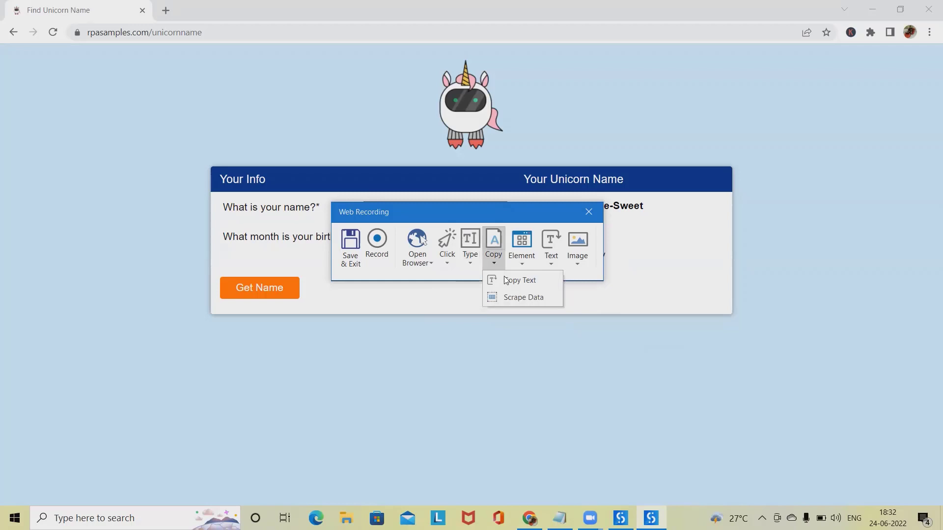
mouse_move(528, 297)
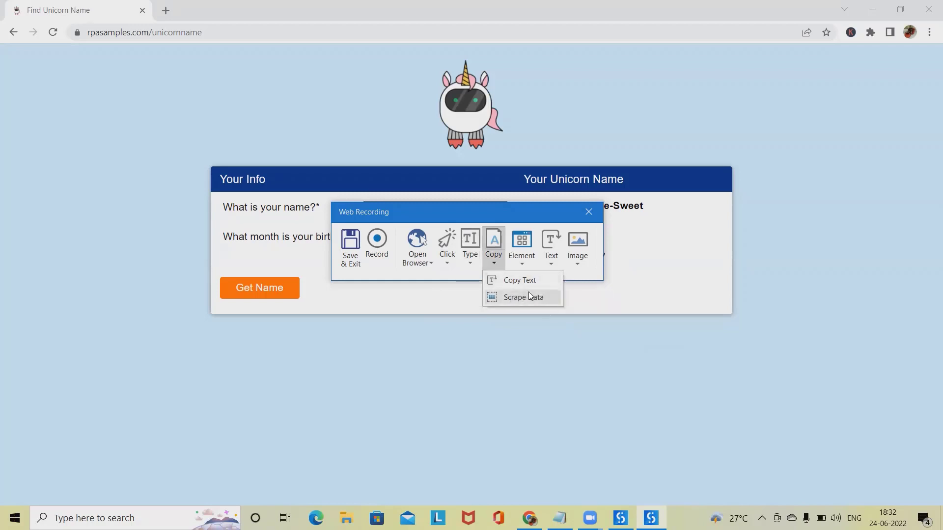
click(523, 297)
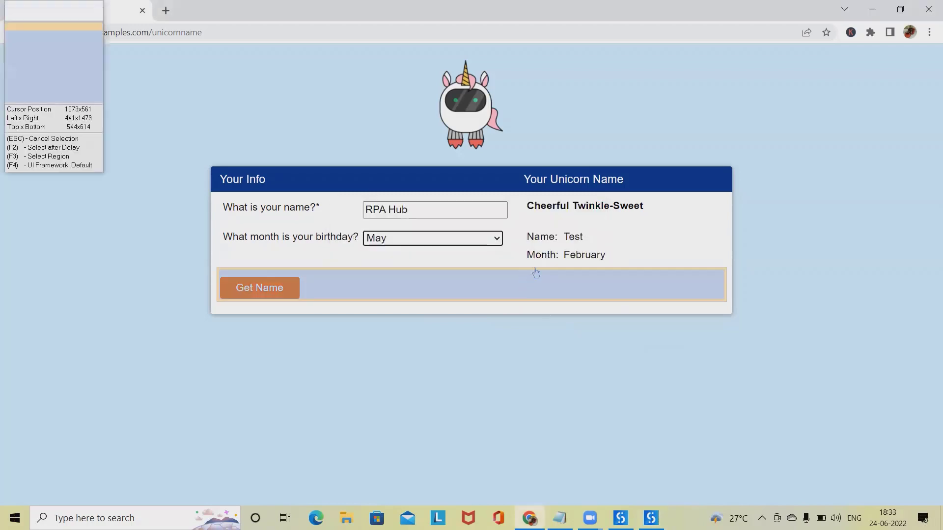
double_click(584, 254)
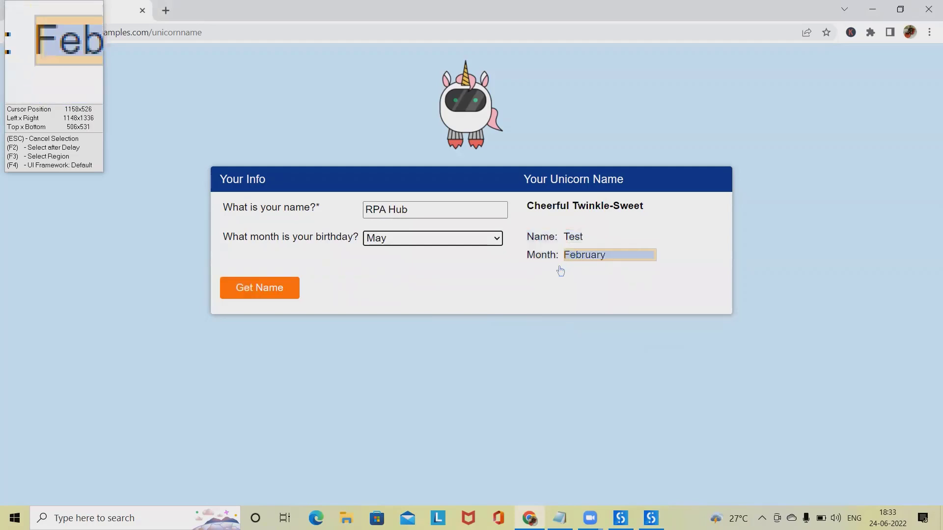
mouse_move(447, 252)
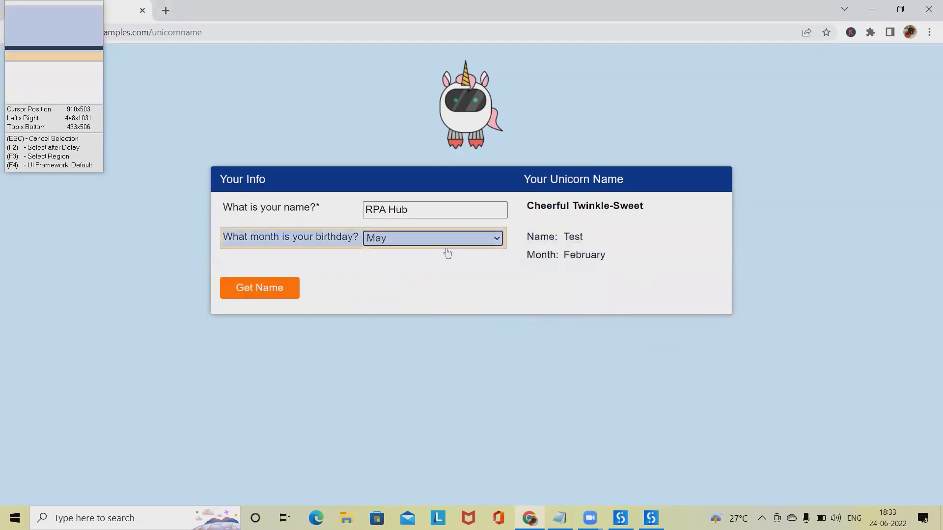
mouse_move(447, 250)
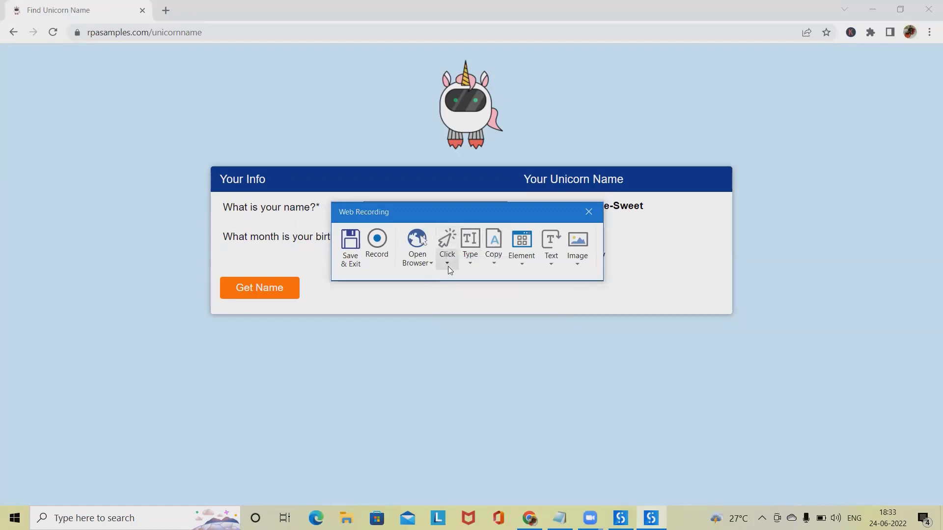
click(447, 247)
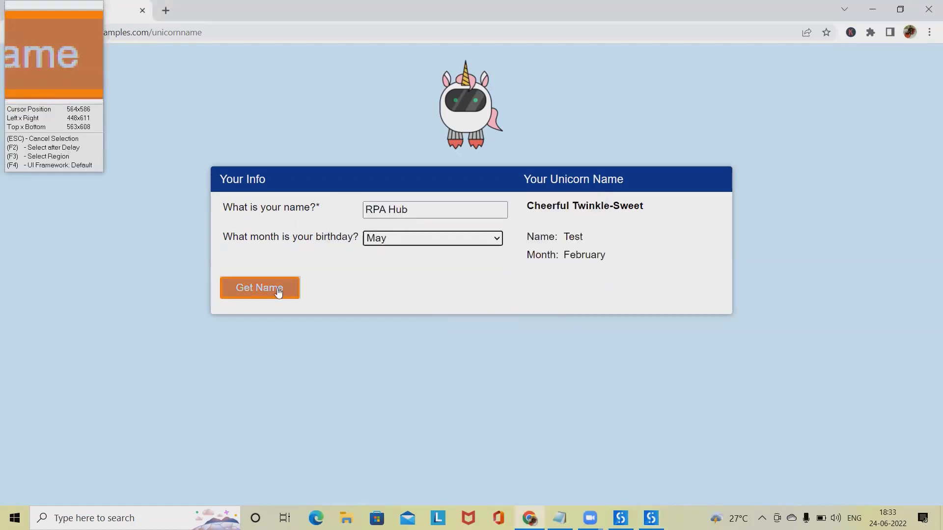
click(259, 287)
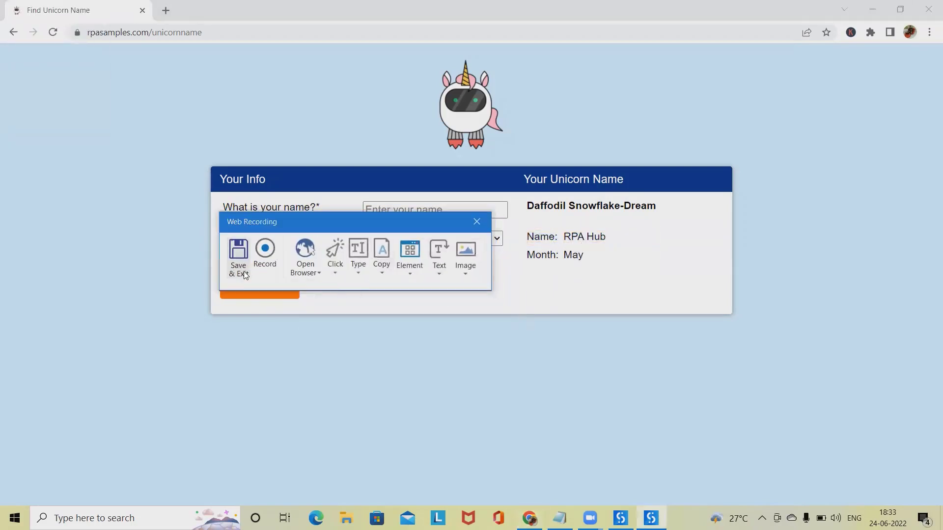
Save & Exit the recording, scroll the new Web sequence, and select Get Text
click(238, 258)
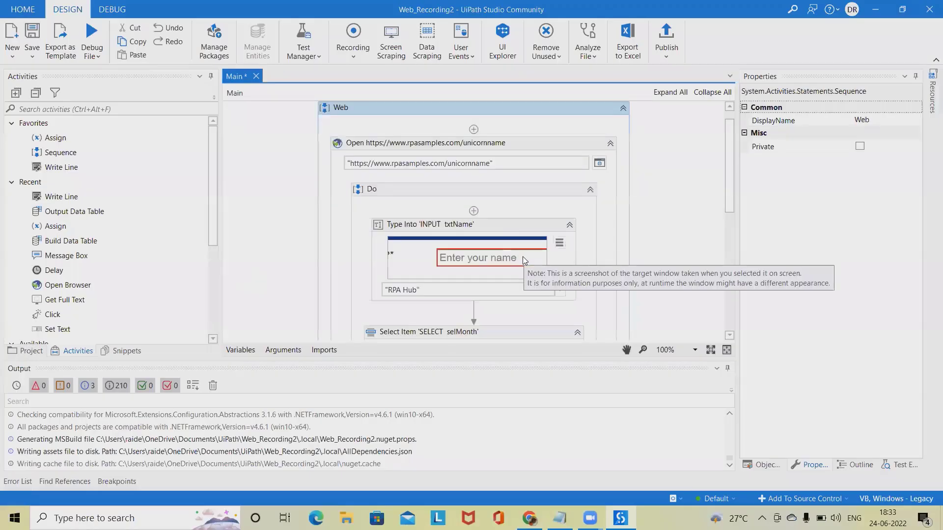
scroll(down, 3)
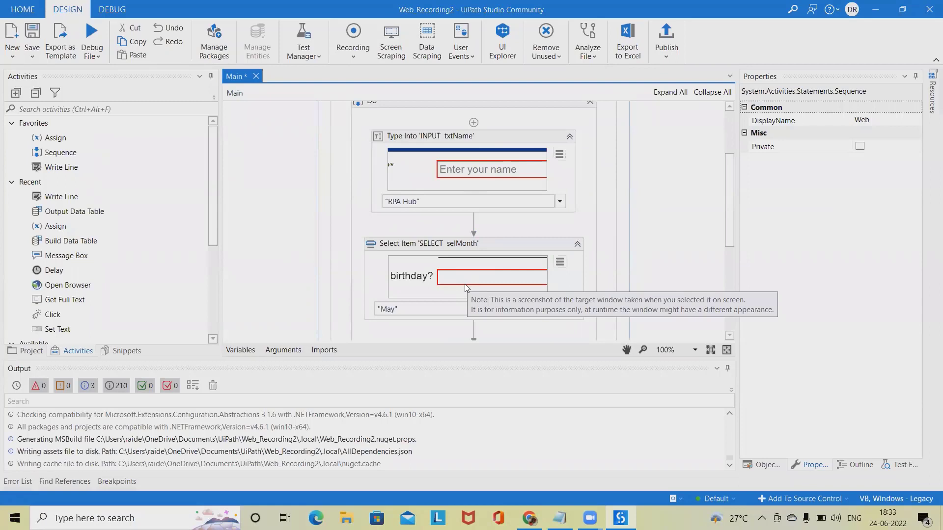
scroll(down, 3)
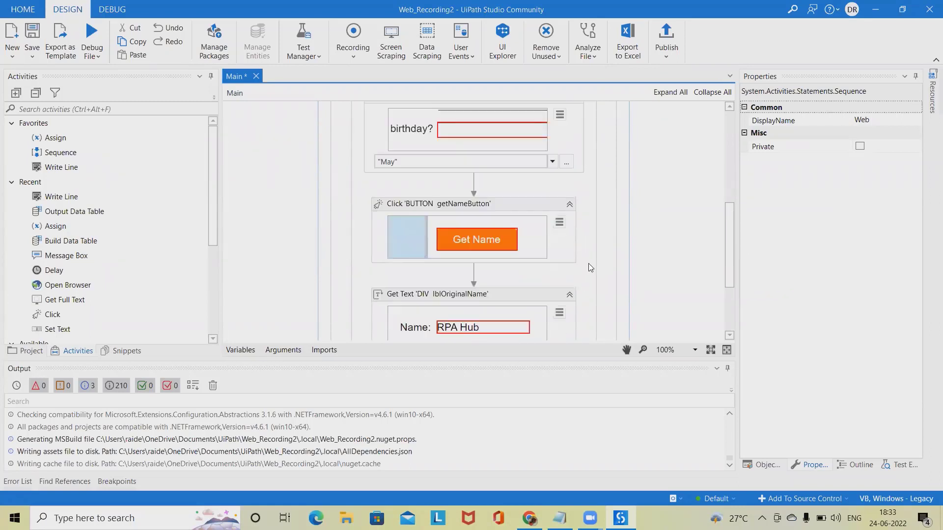
scroll(down, 3)
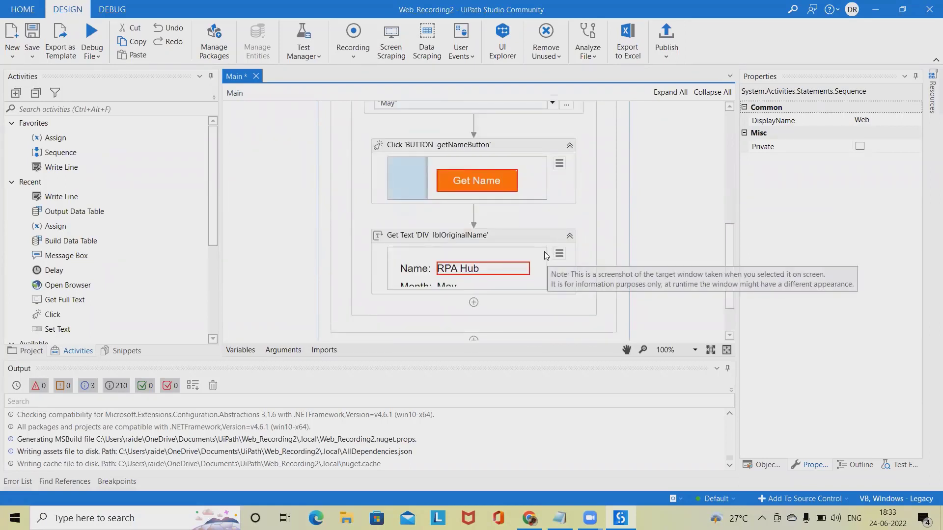
mouse_move(633, 291)
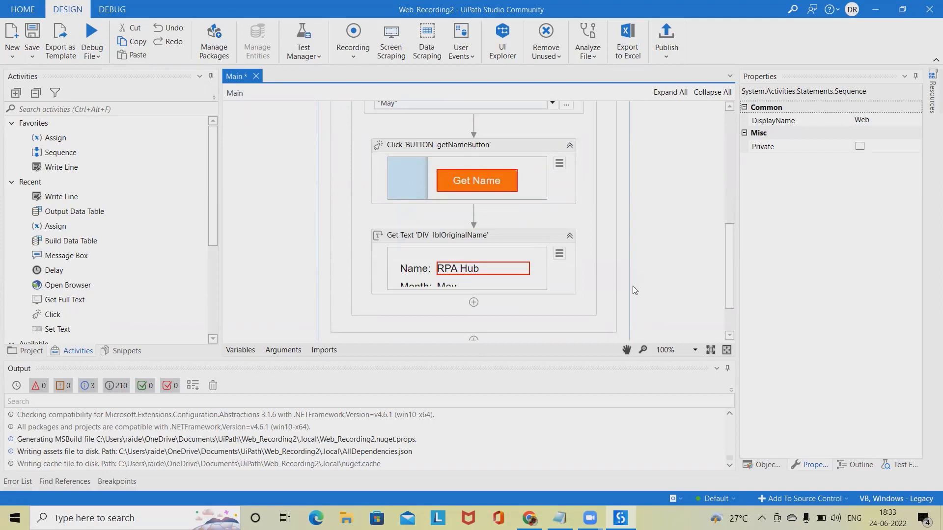
mouse_move(472, 228)
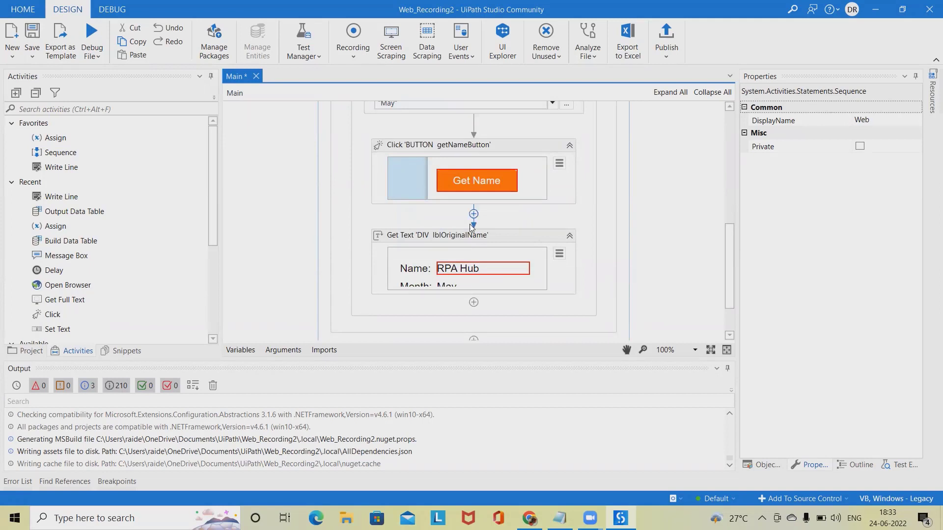
click(436, 235)
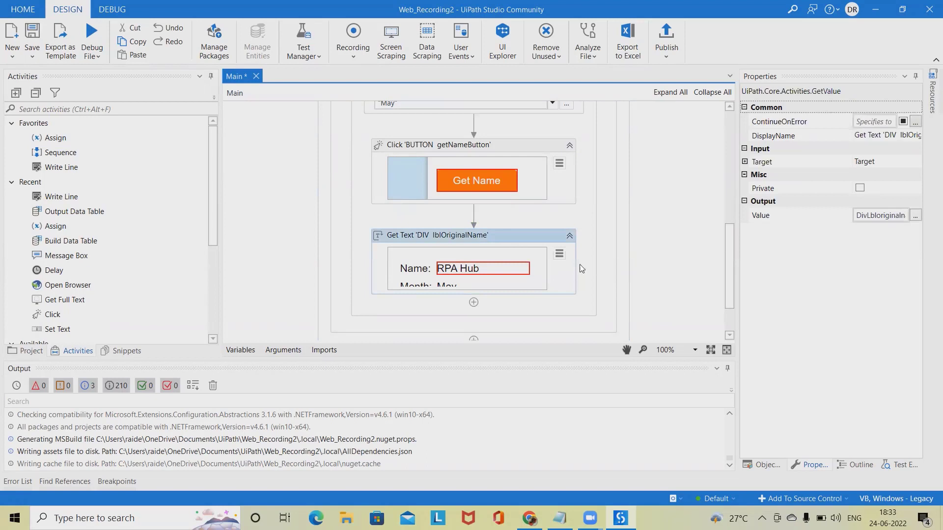
mouse_move(61, 167)
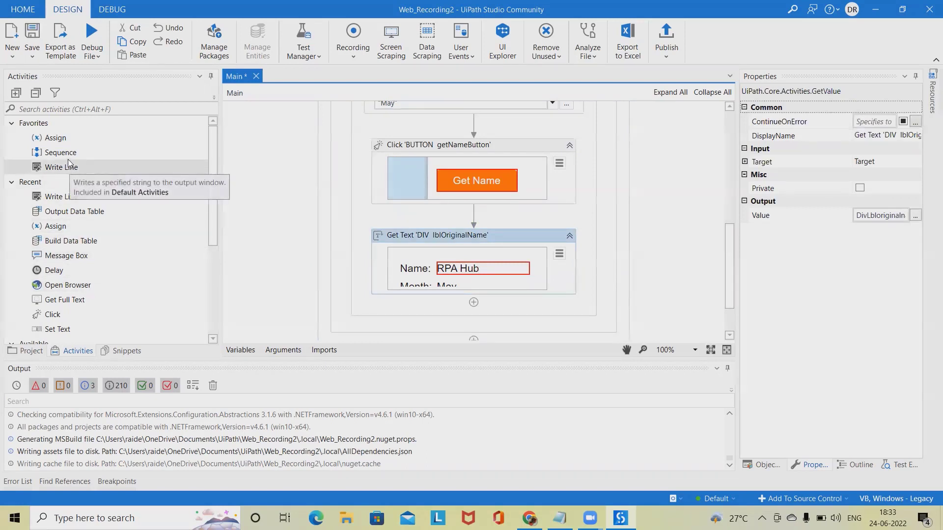
mouse_move(66, 255)
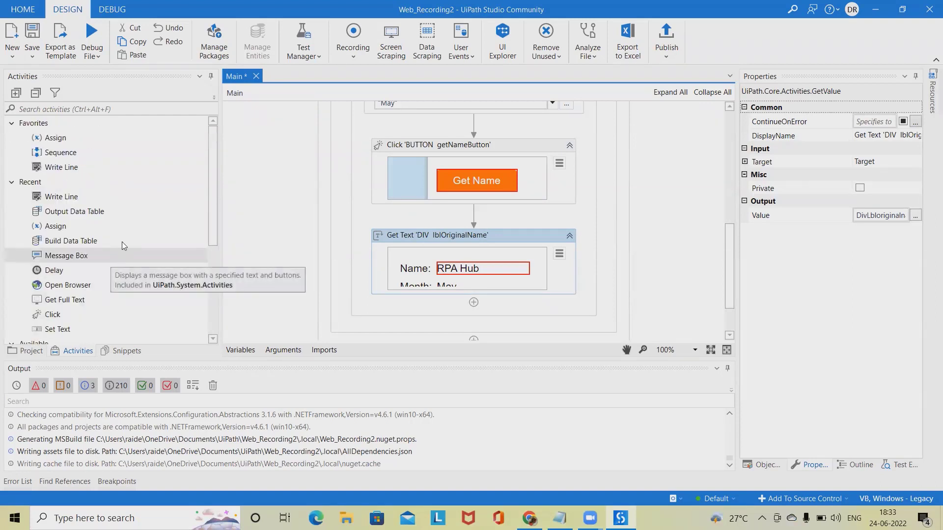
mouse_move(101, 260)
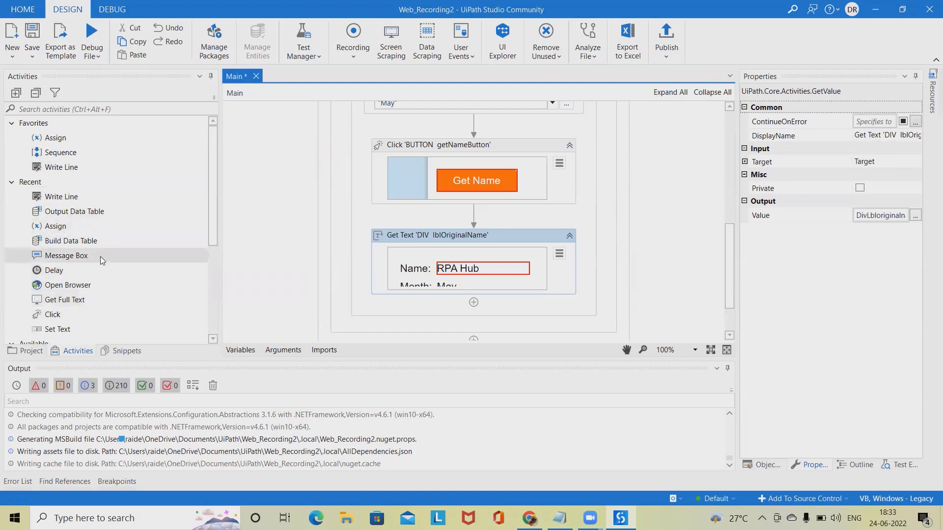
Add a Message Box below Get Text with its Text set to DivLbloriginalname
scroll(down, 3)
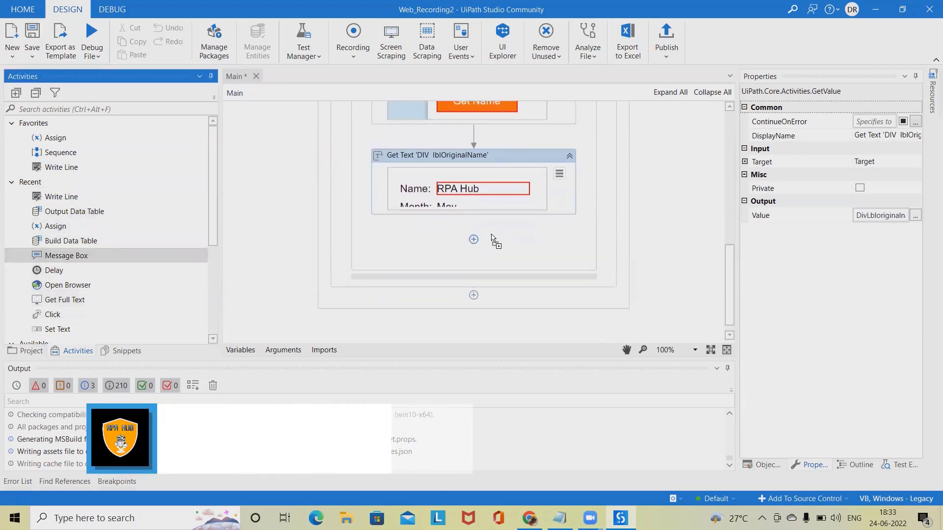
click(474, 239)
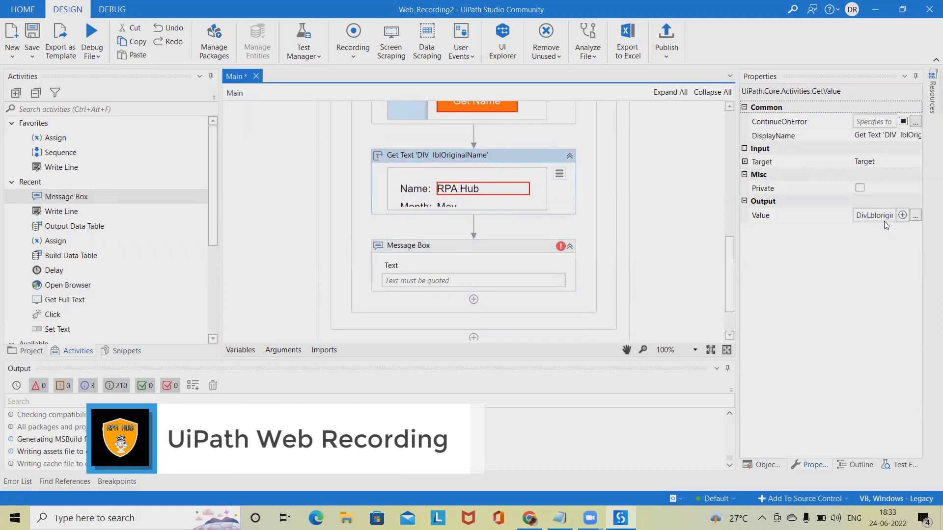
mouse_move(873, 215)
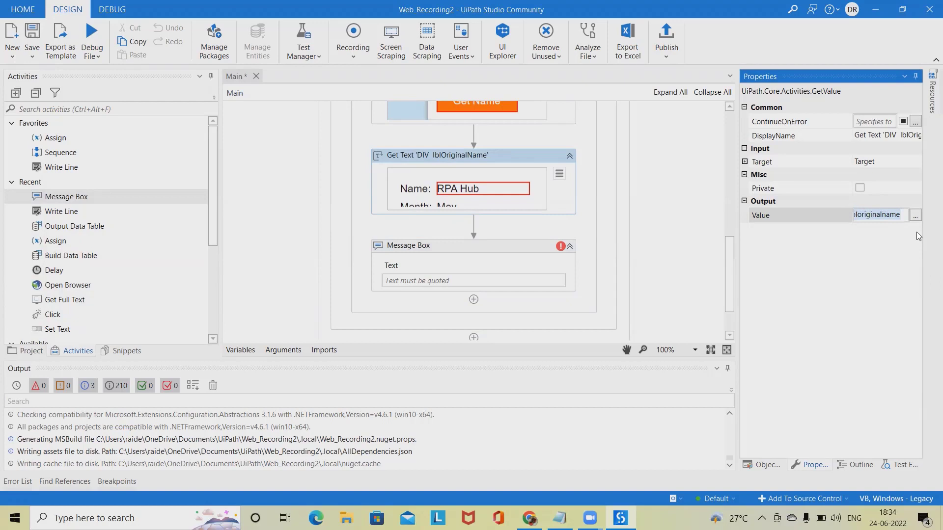
click(469, 281)
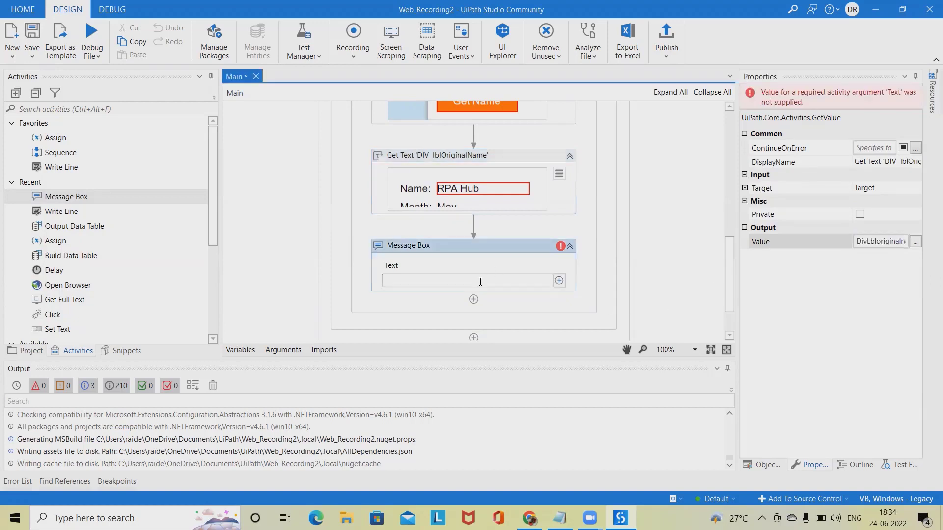
text(DivLbloriginalname)
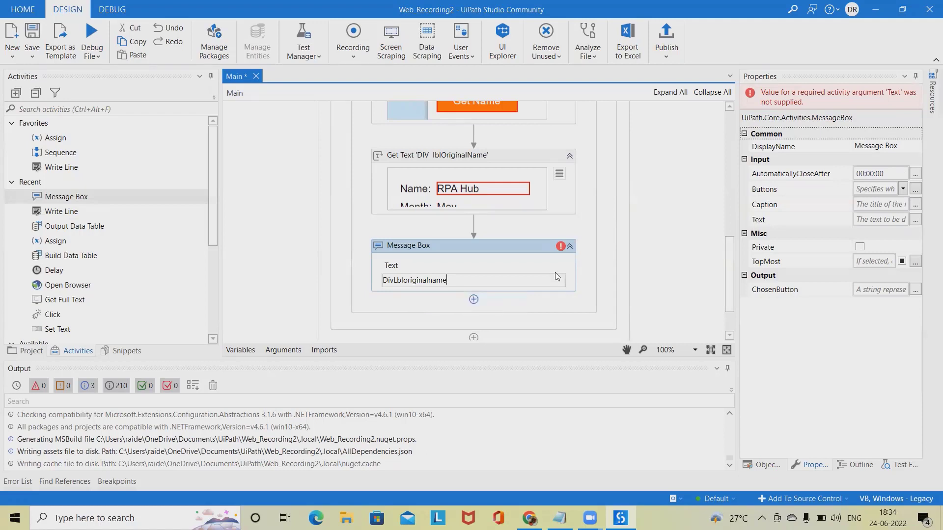
mouse_move(560, 247)
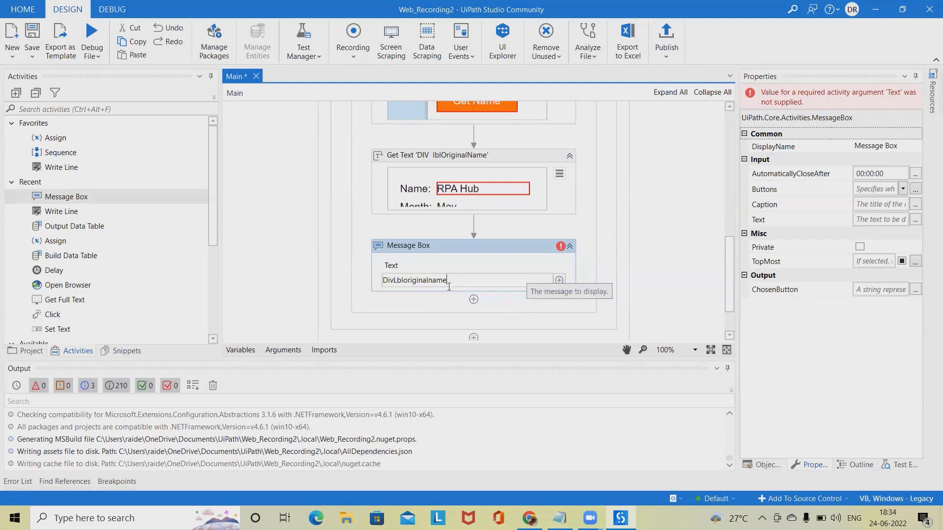
mouse_move(560, 247)
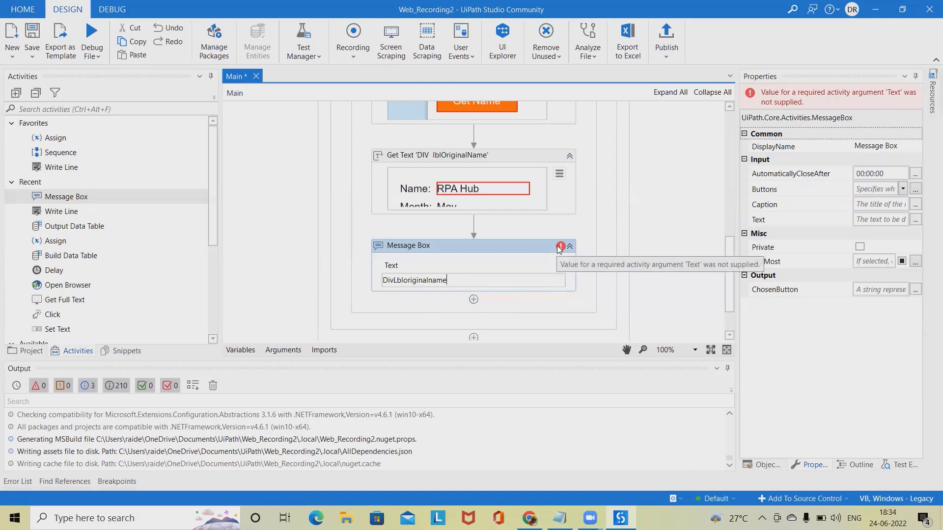
mouse_move(557, 249)
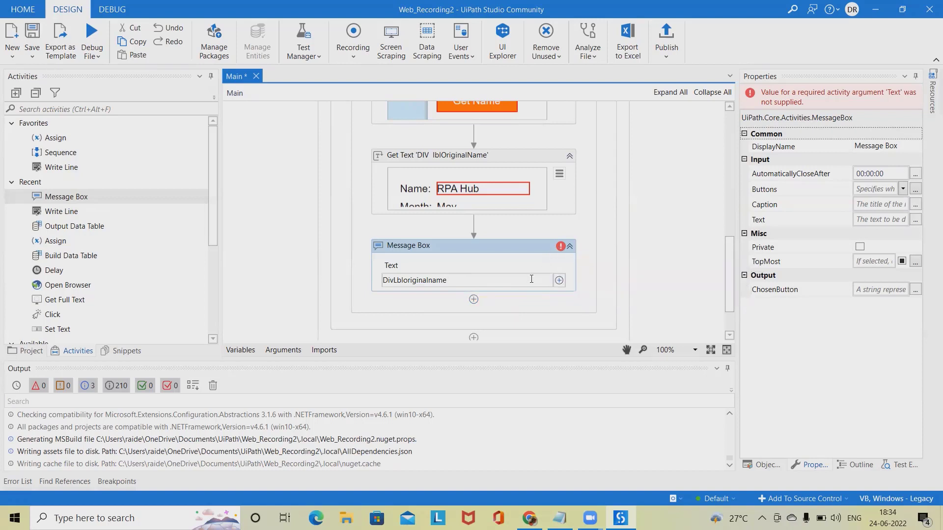
mouse_move(670, 335)
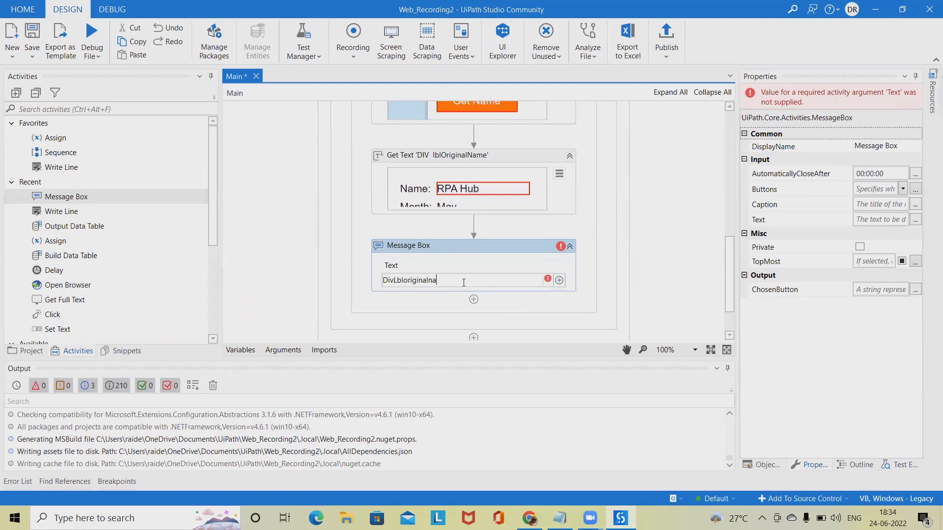
key(ctrl+a)
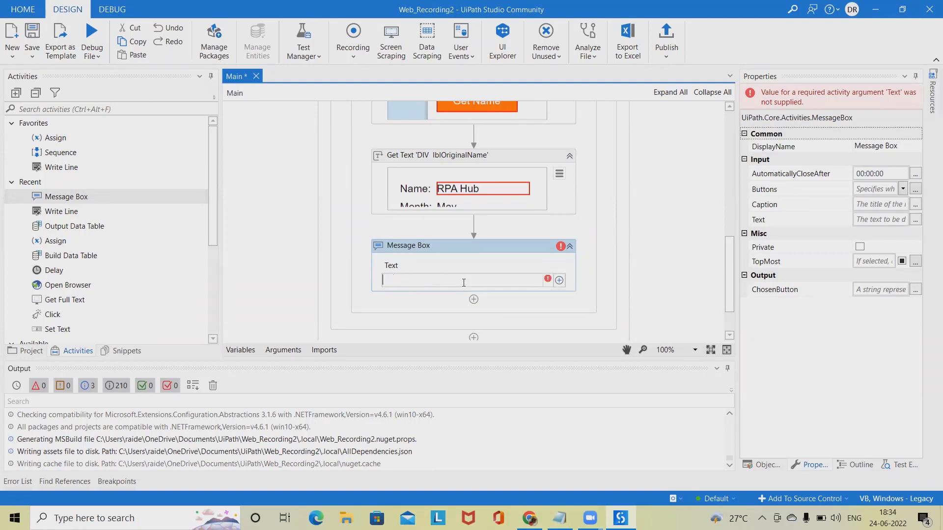
text(DivLbloriginalname)
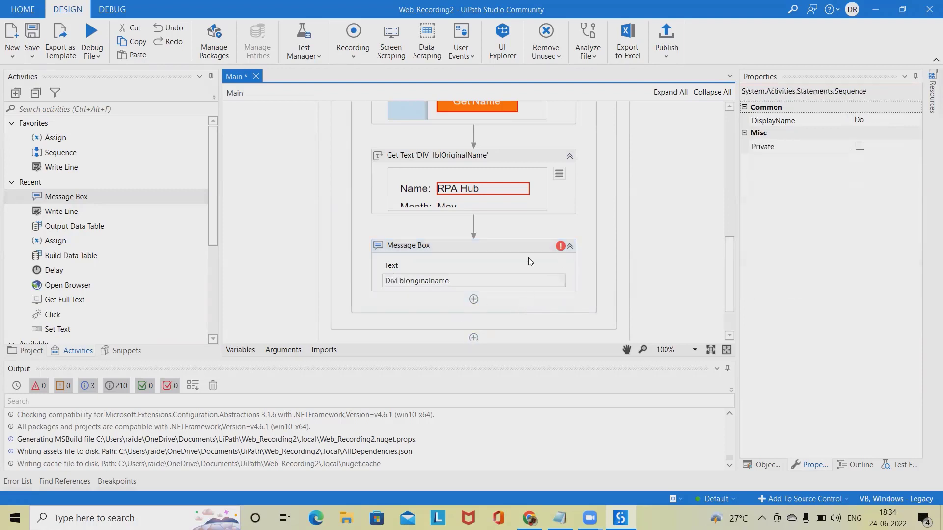
Save all workflow files and dismiss the OneDrive deleted-files notice
click(31, 41)
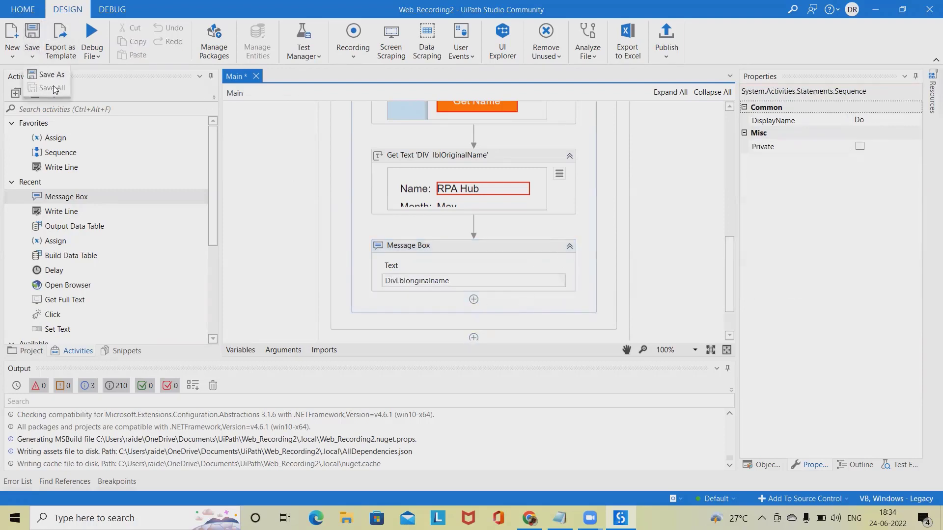
click(51, 88)
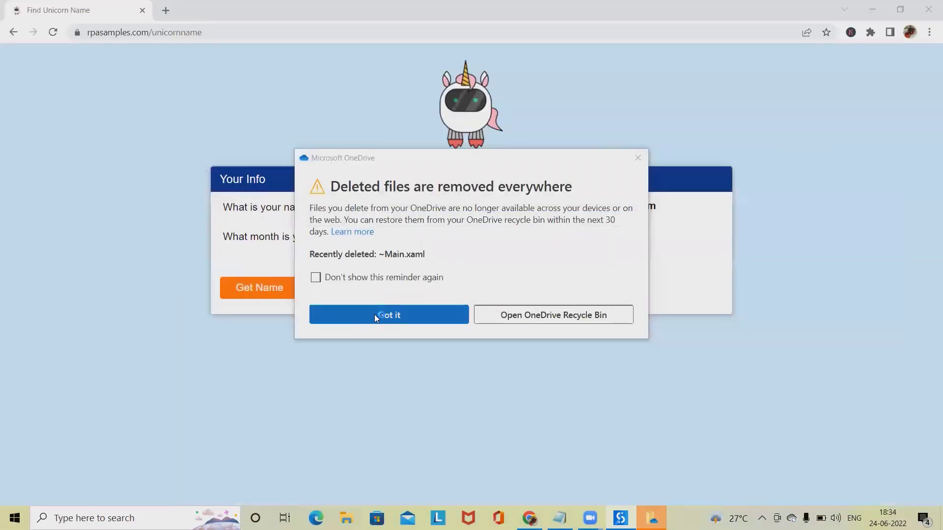
click(388, 314)
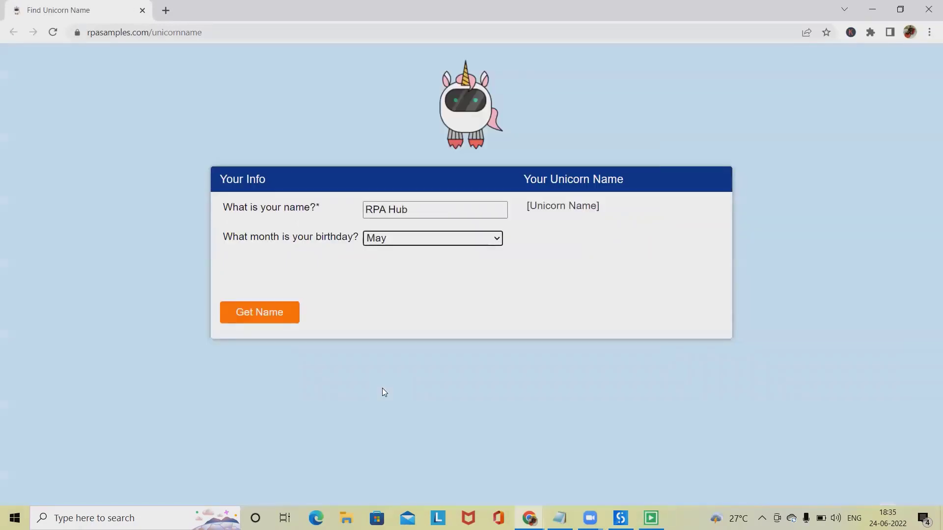
Close the run's message box displaying RPA Hub
click(259, 311)
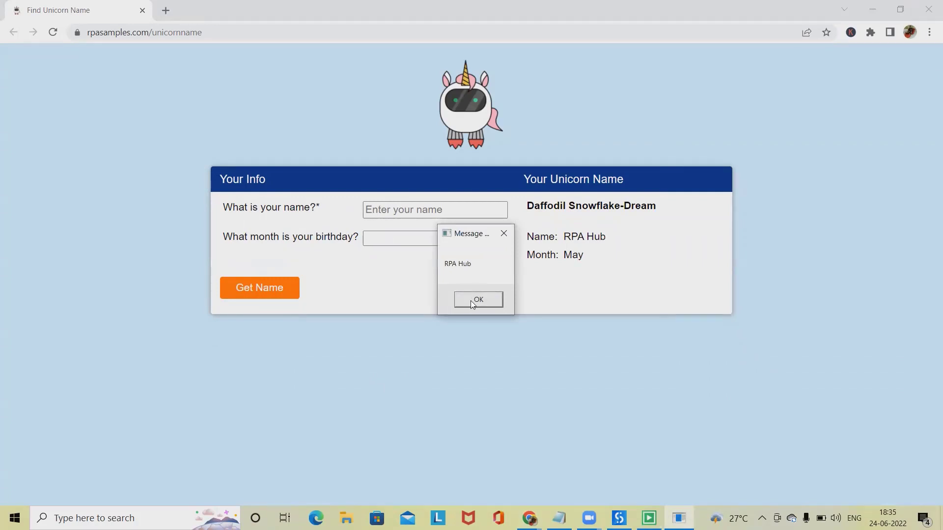
click(477, 300)
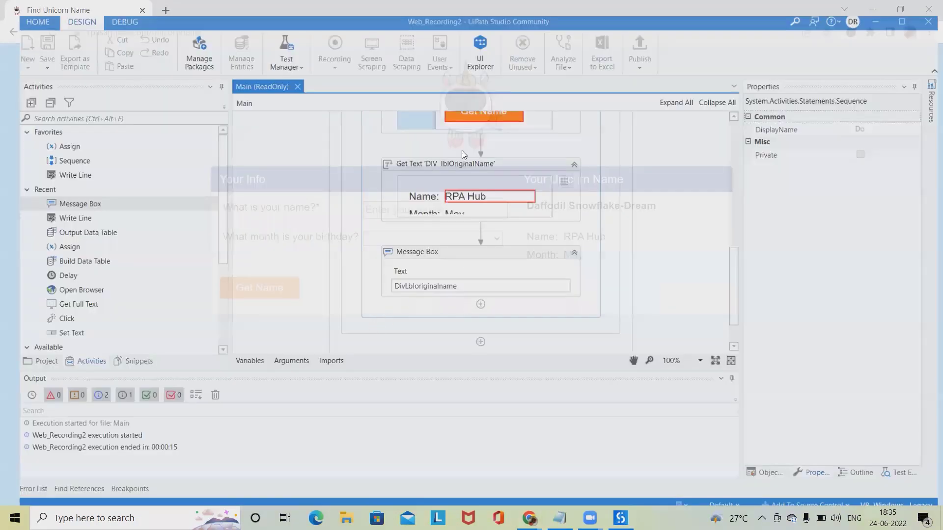